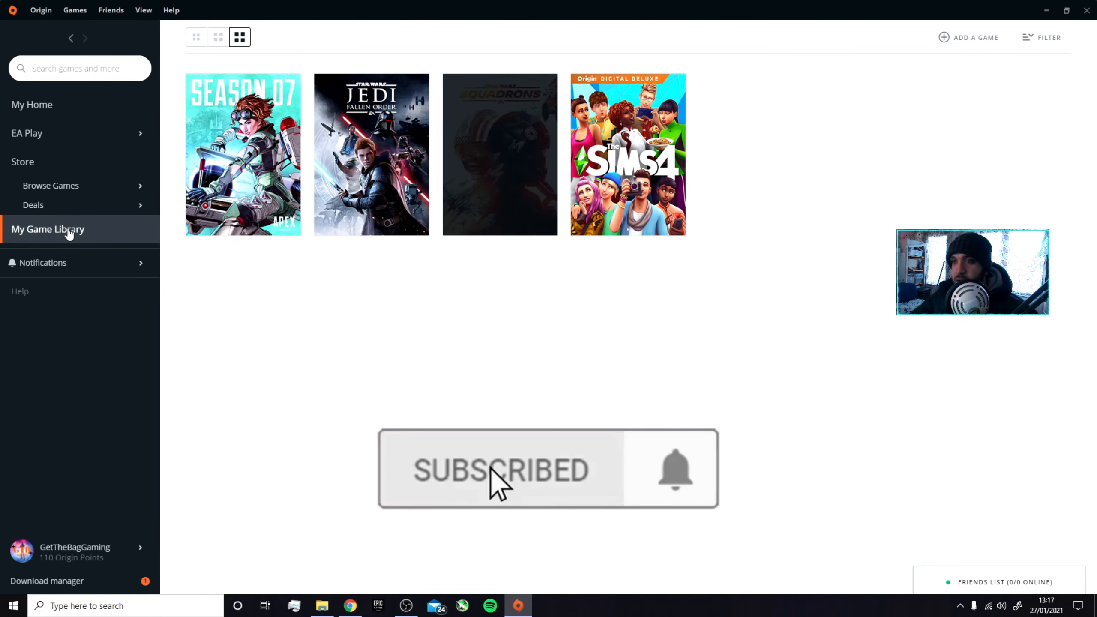
Open and close the Squadrons details, then scroll through the Squadrons Won't Load thread's original post.
click(500, 154)
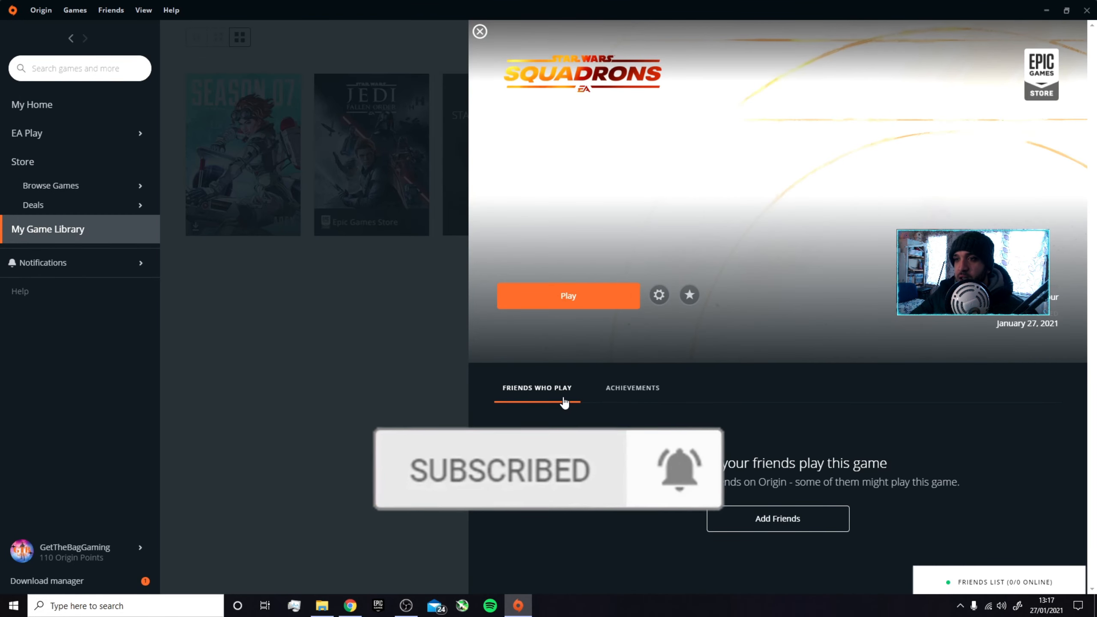
click(480, 32)
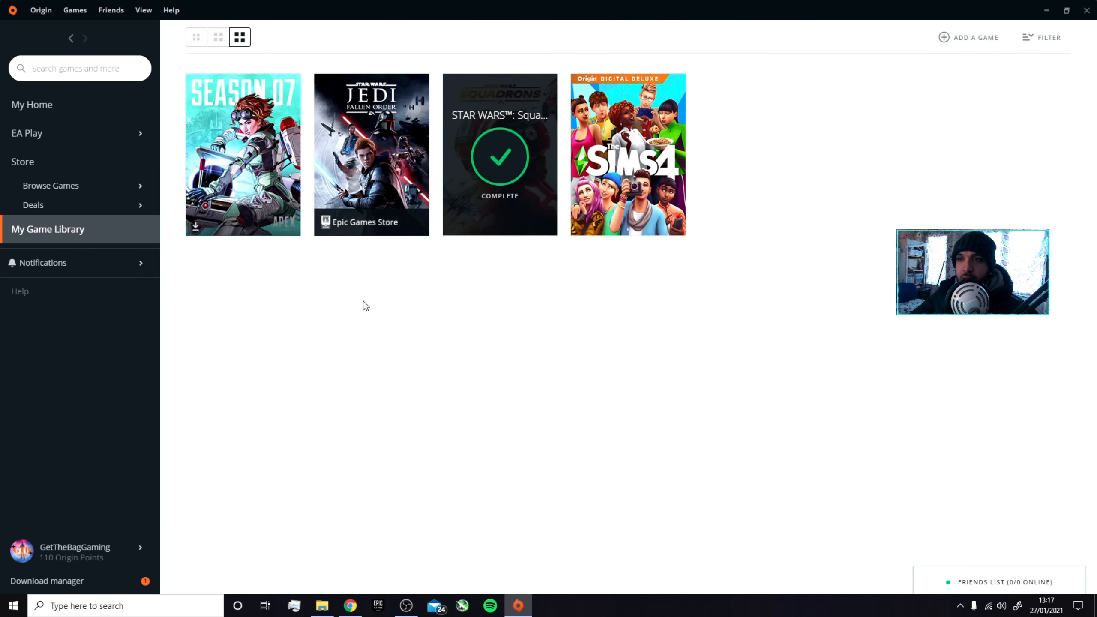
mouse_move(478, 184)
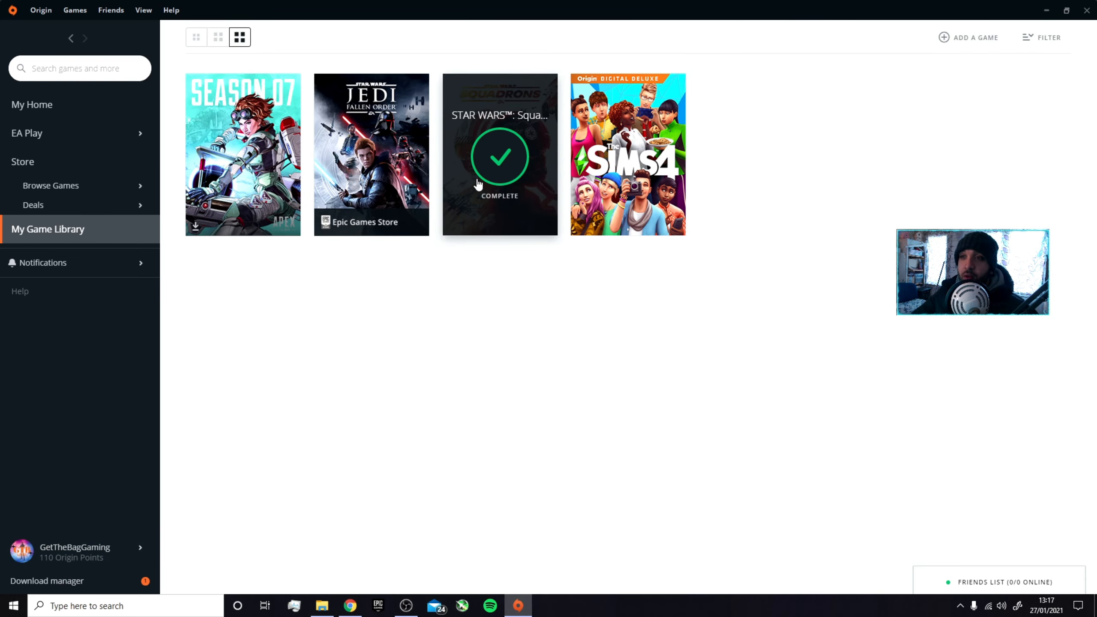
mouse_move(490, 188)
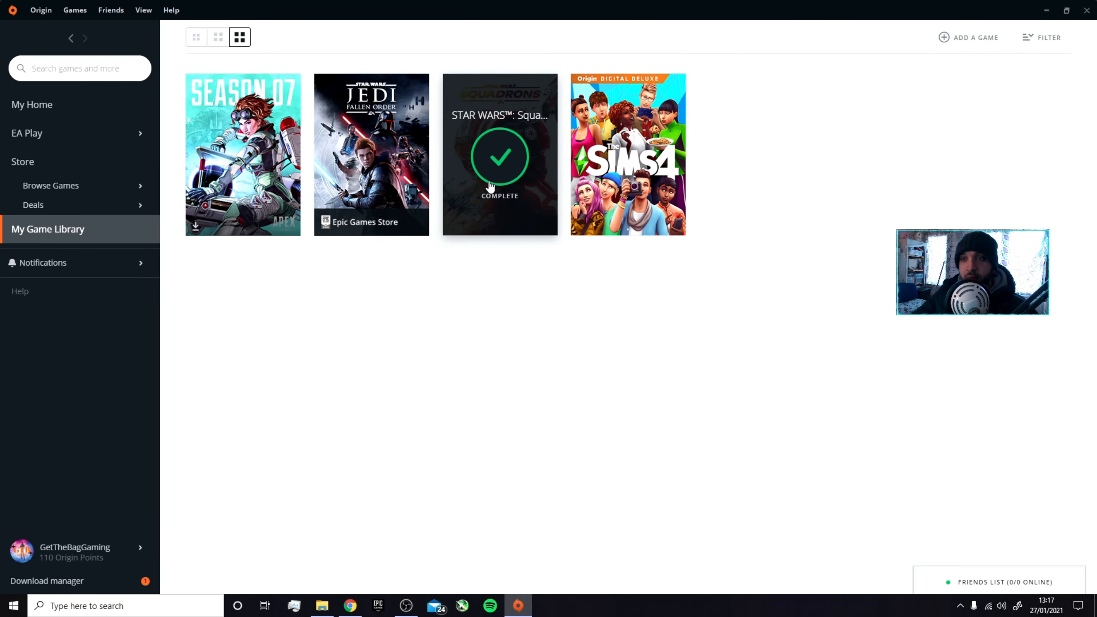
click(500, 155)
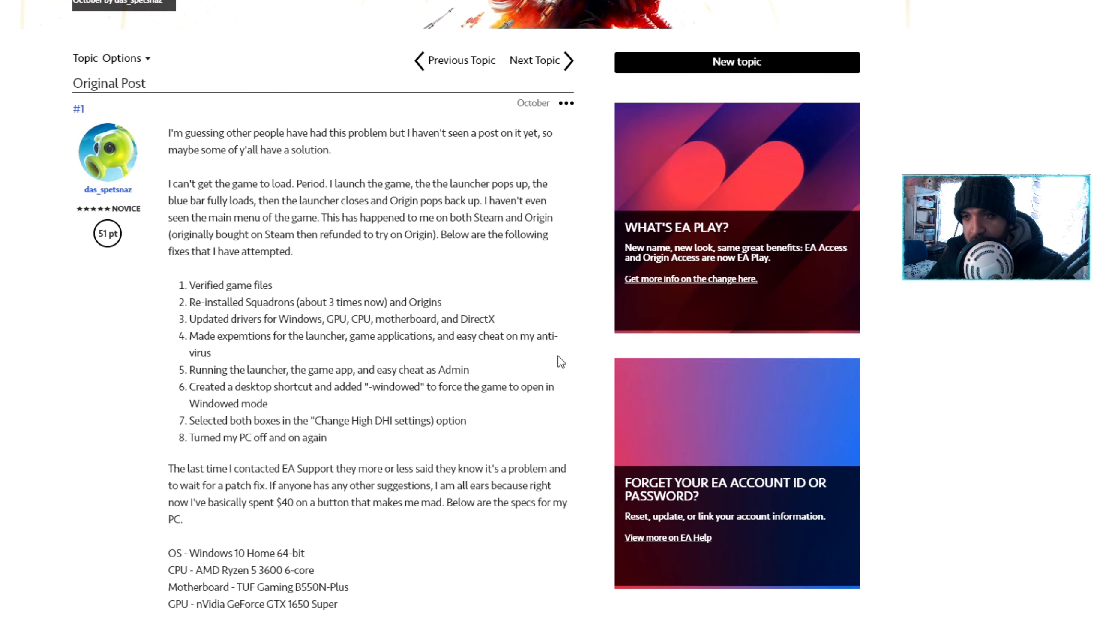
scroll(down, 3)
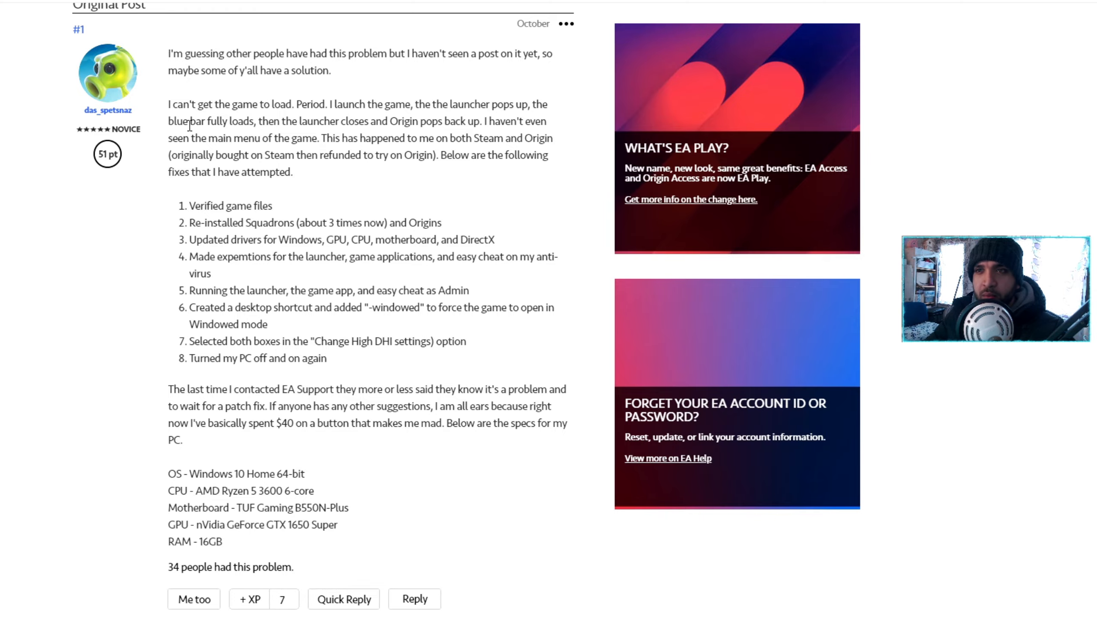
scroll(down, 3)
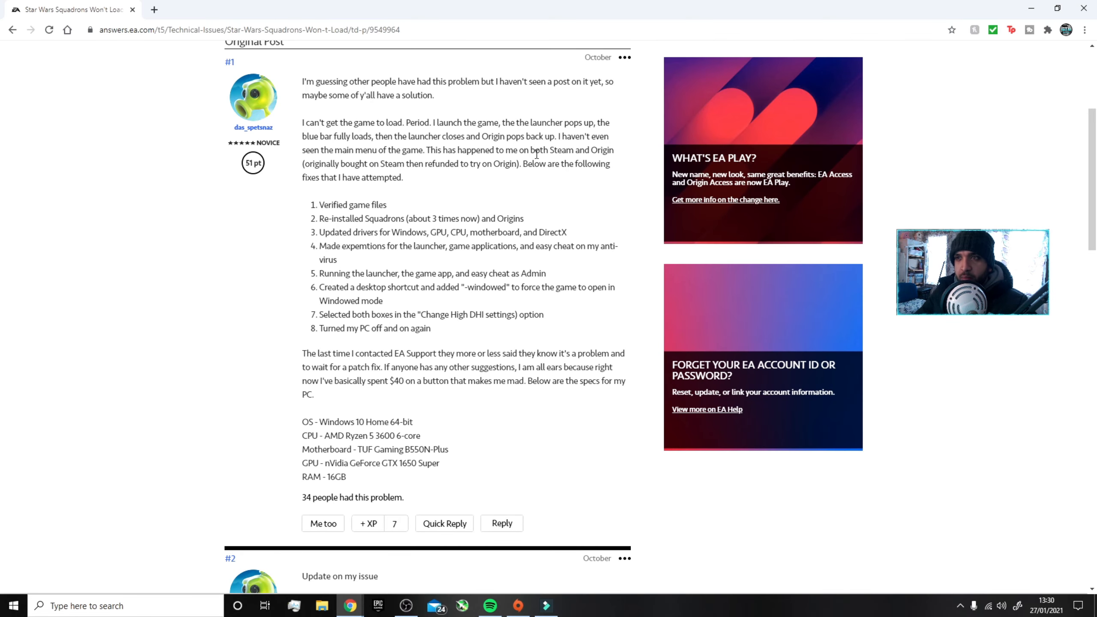
mouse_move(578, 183)
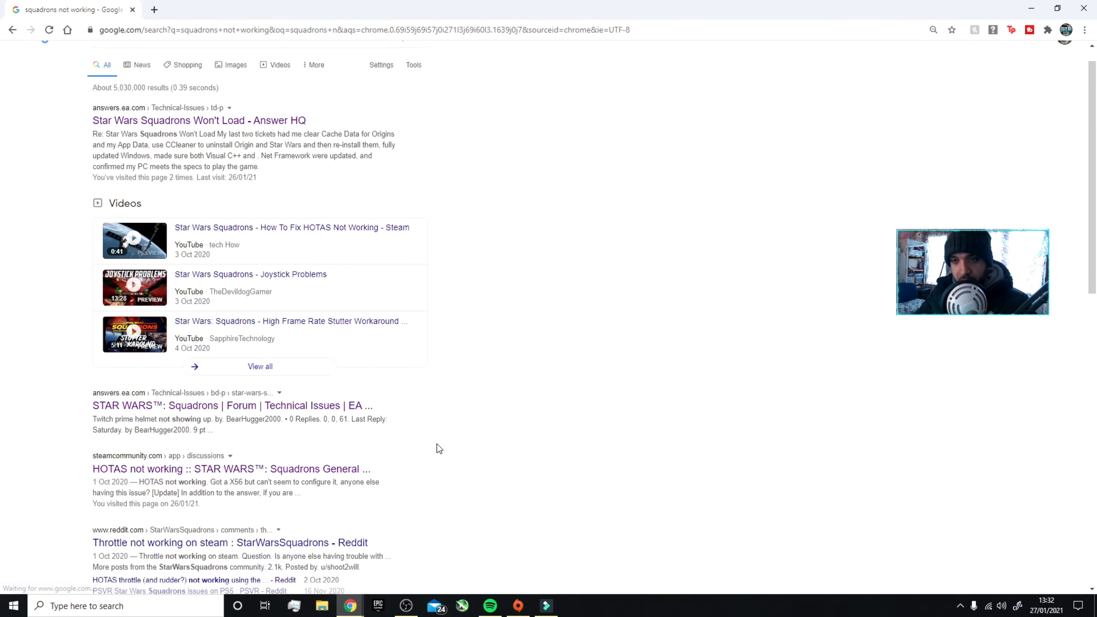
Open the Star Wars Squadrons Won't Load Answer HQ result and read its replies through #9.
scroll(down, 3)
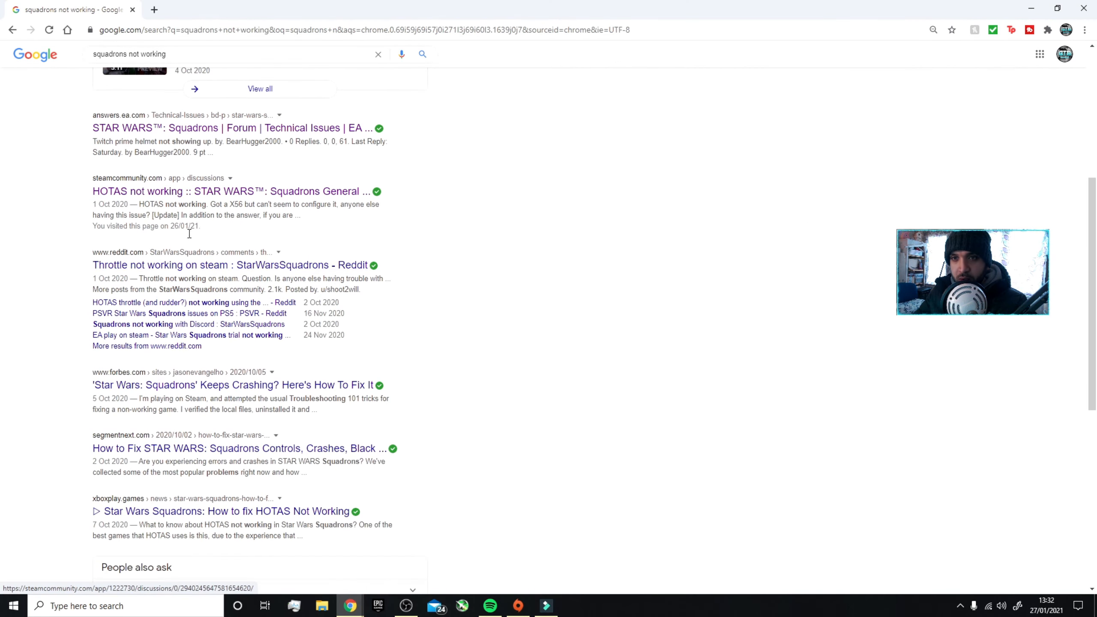
scroll(down, 3)
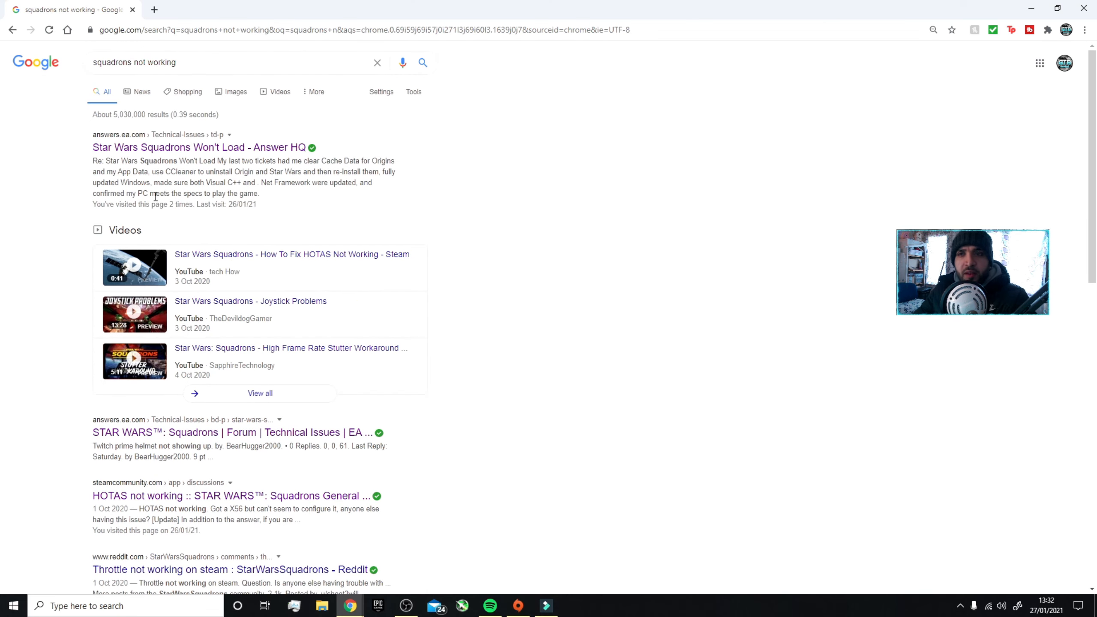
click(198, 147)
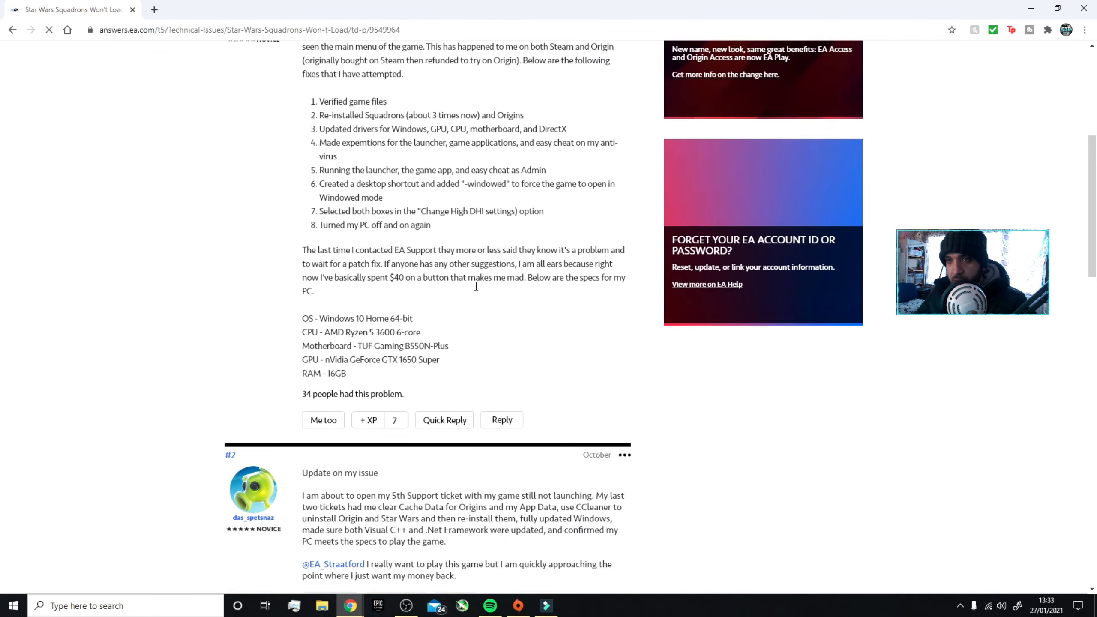
scroll(down, 3)
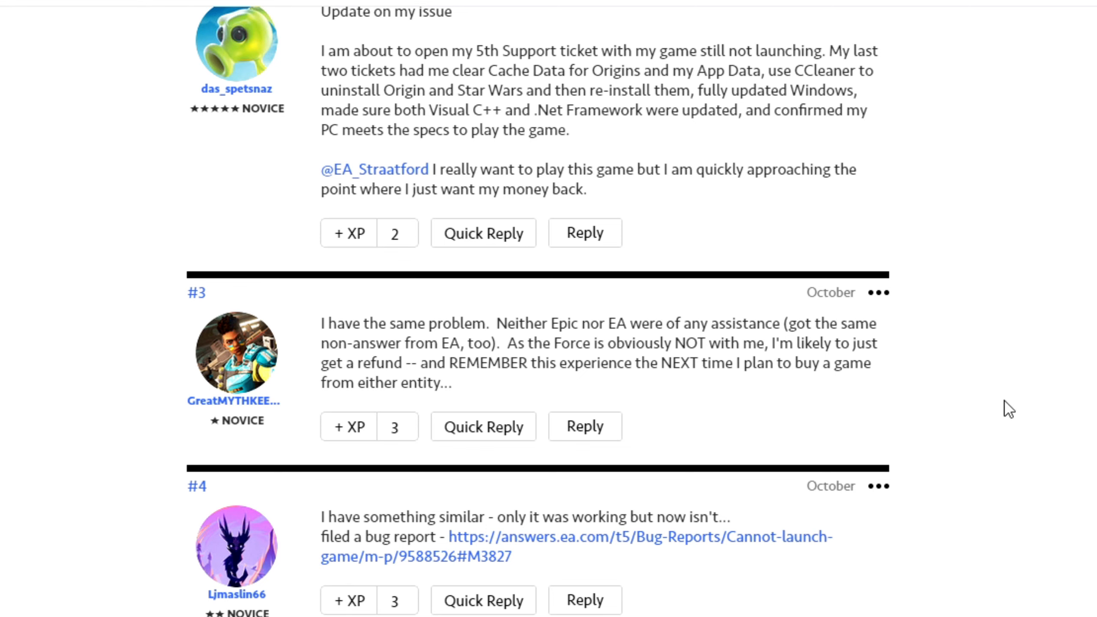
scroll(down, 3)
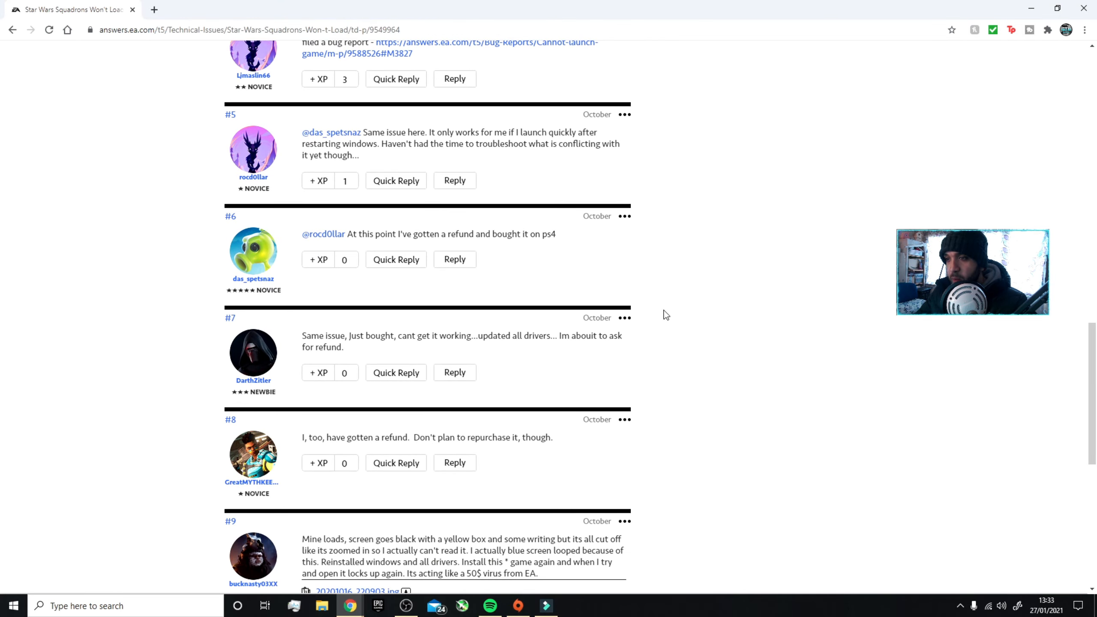
mouse_move(570, 290)
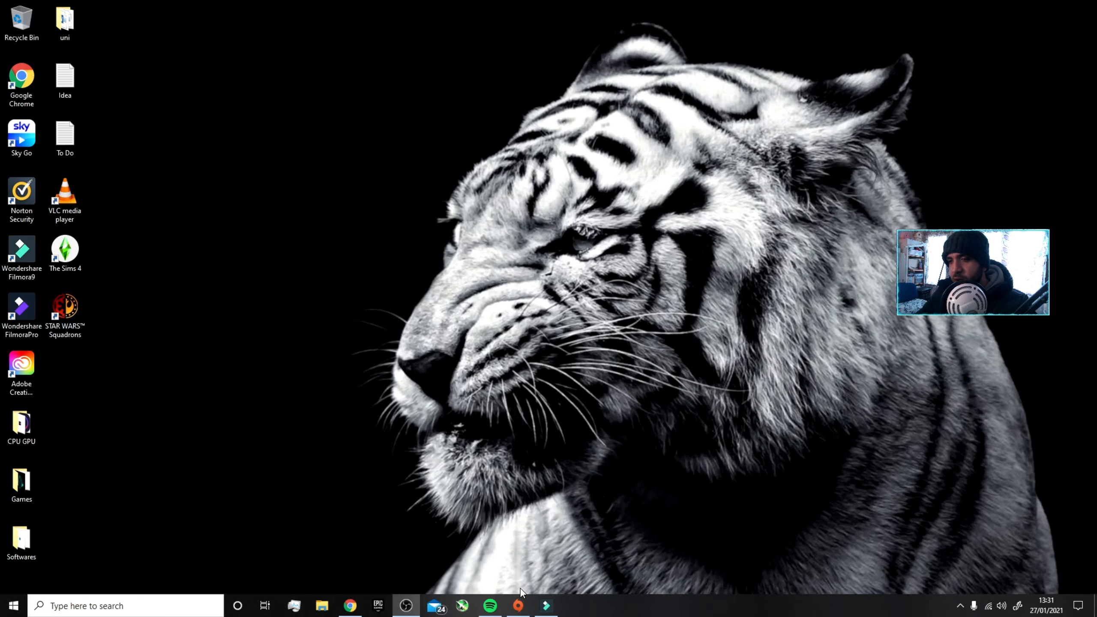
Restore Origin's game library, then subscribe to the YouTube gaming channel from its channel page.
click(518, 606)
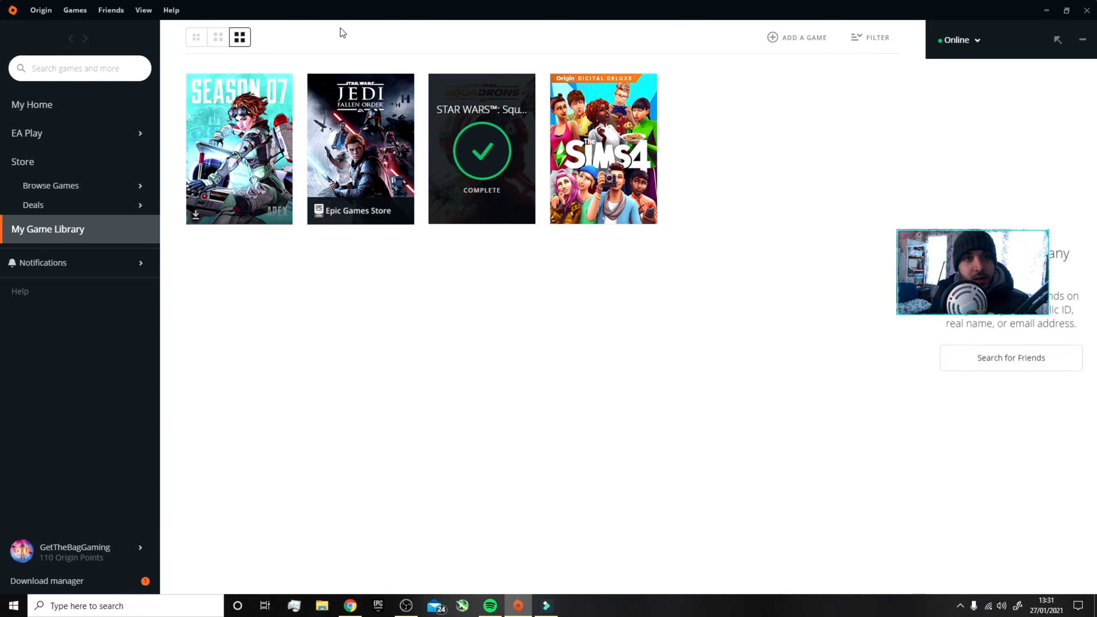
mouse_move(324, 41)
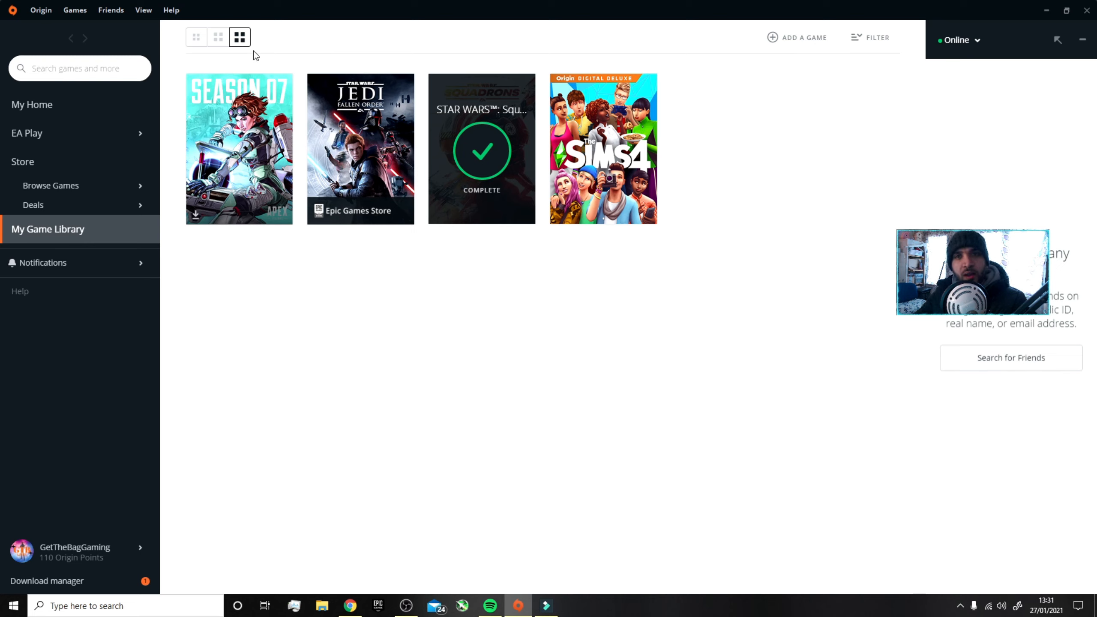
mouse_move(257, 62)
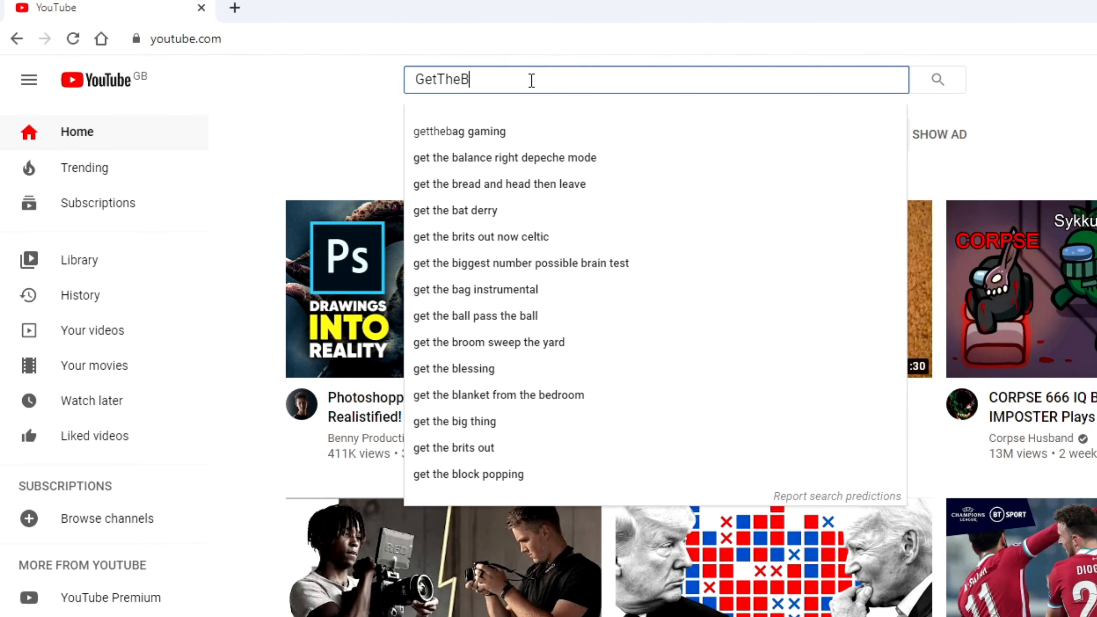
click(459, 131)
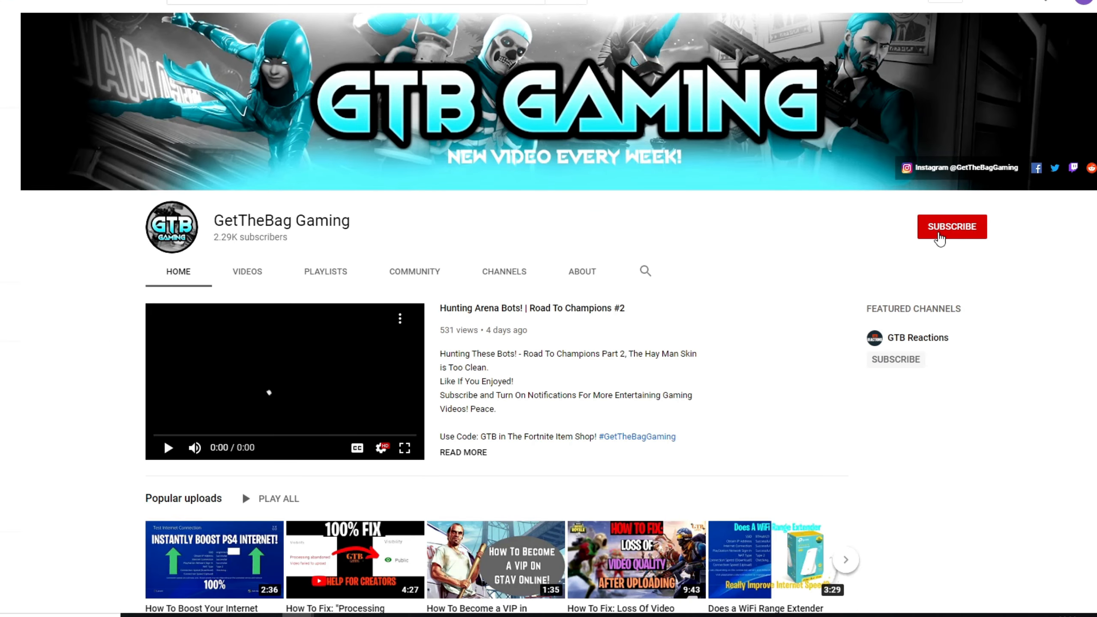
click(951, 227)
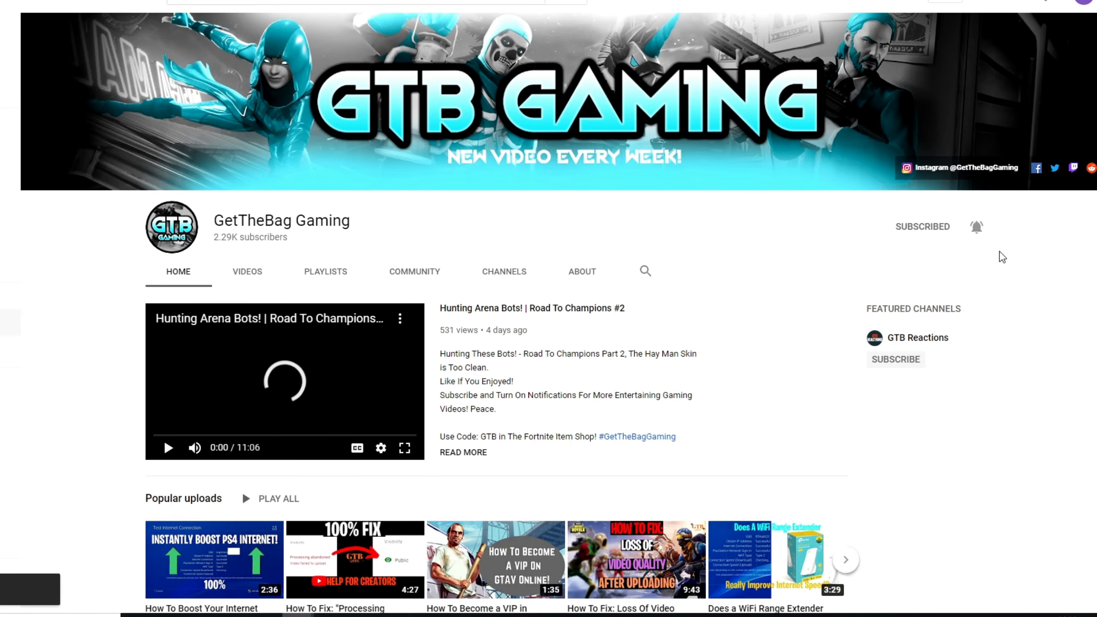
scroll(down, 3)
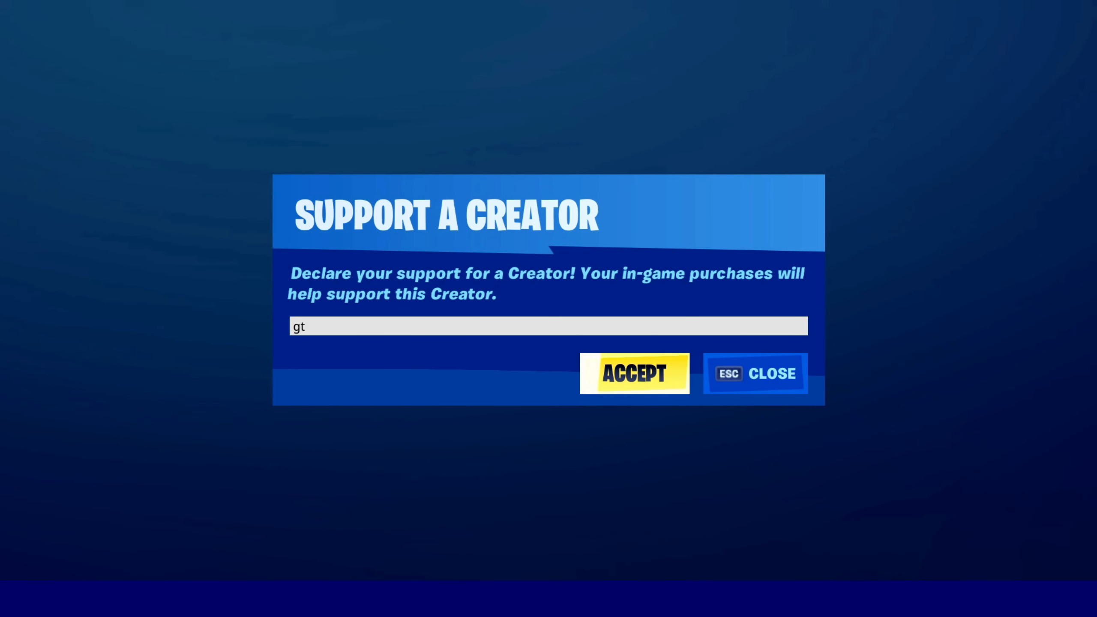
Accept the typed creator code in Fortnite's Support a Creator dialog.
click(633, 373)
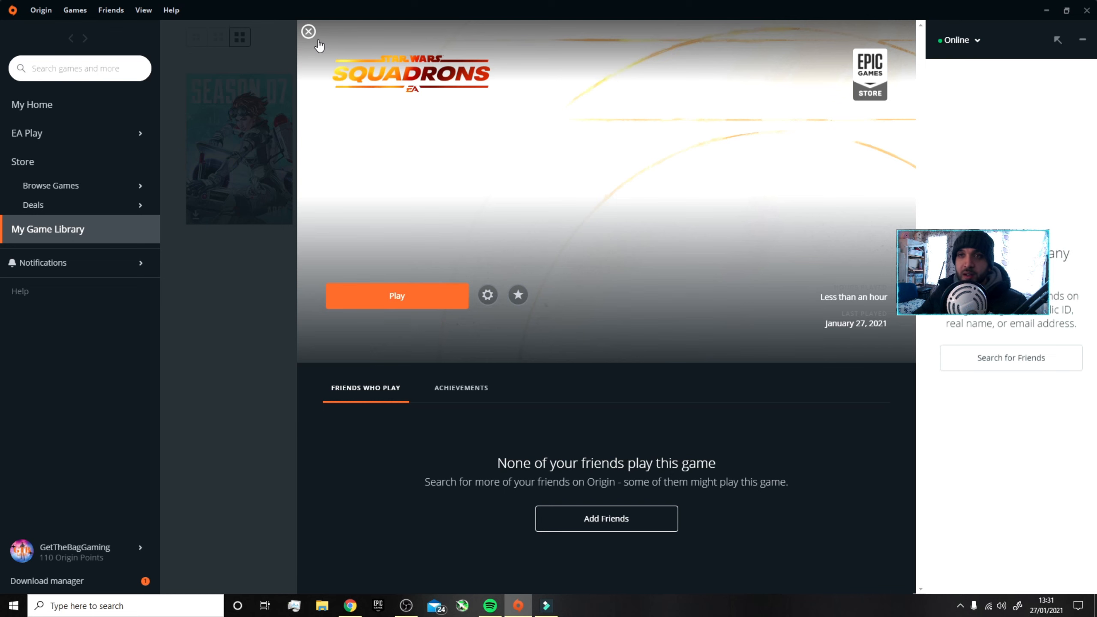
Close the Squadrons details panel to show My Game Library's four games.
click(307, 31)
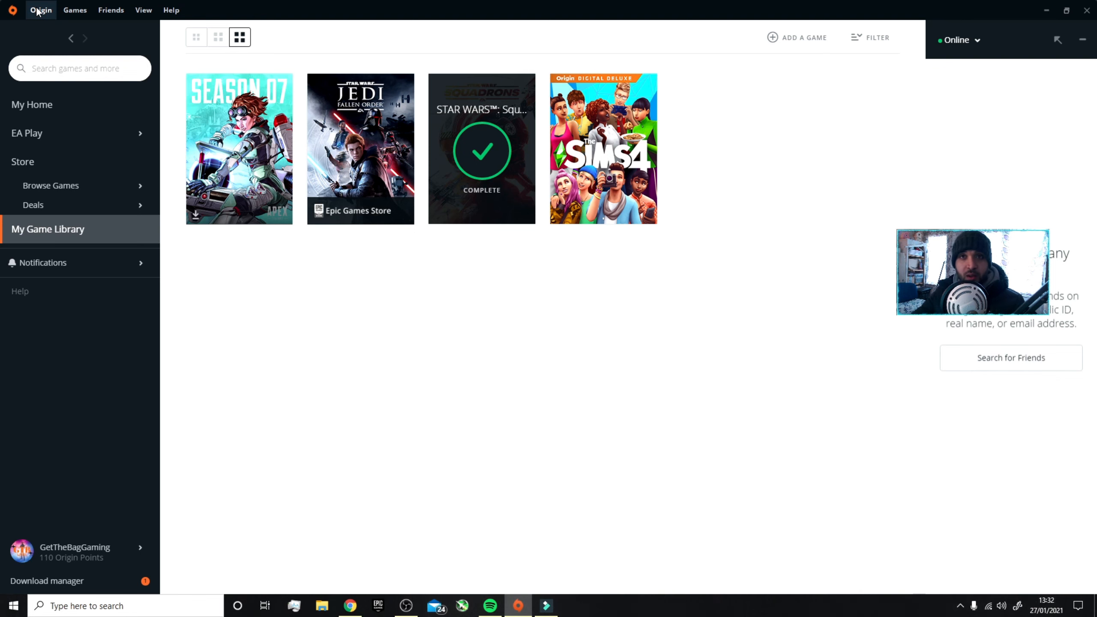
click(40, 9)
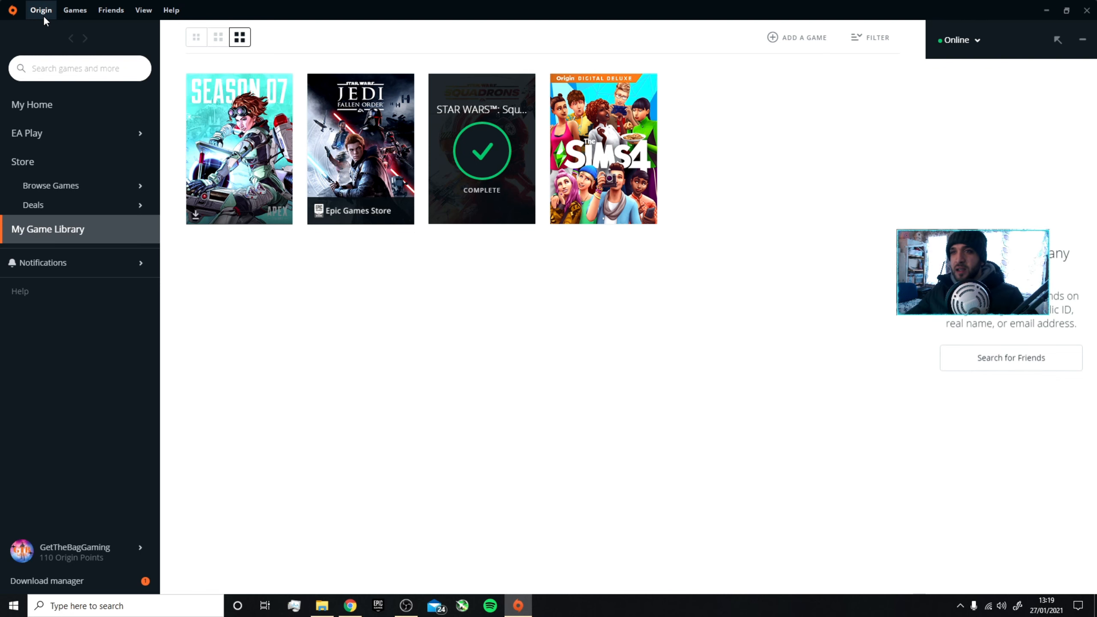
Take Origin offline via the Origin menu, reconnect online, and launch Star Wars Squadrons.
click(40, 9)
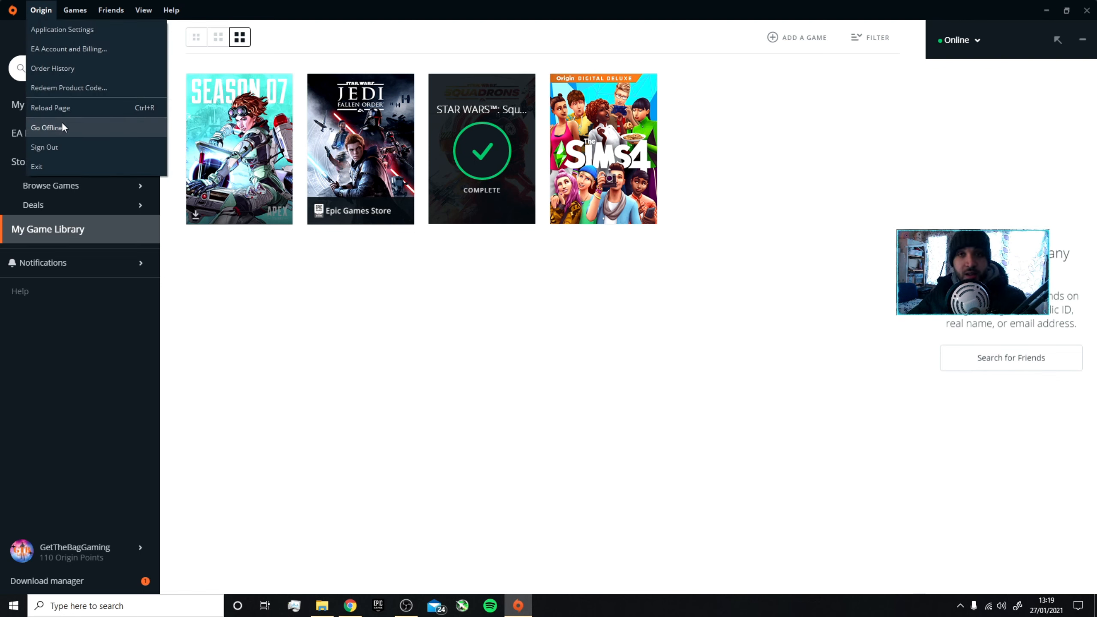
click(47, 128)
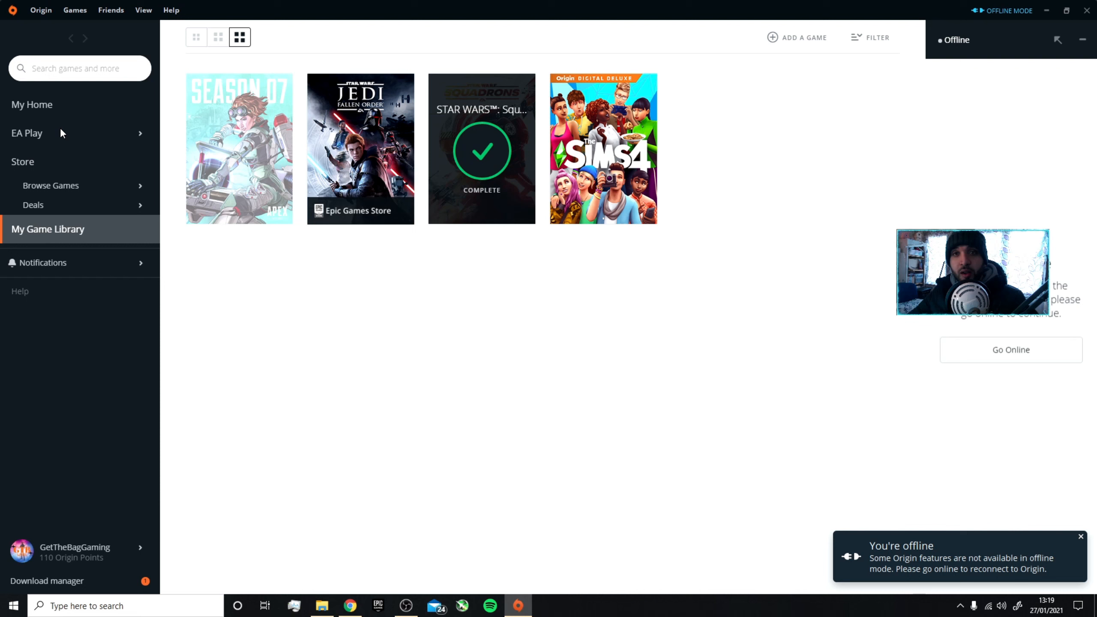
click(1011, 349)
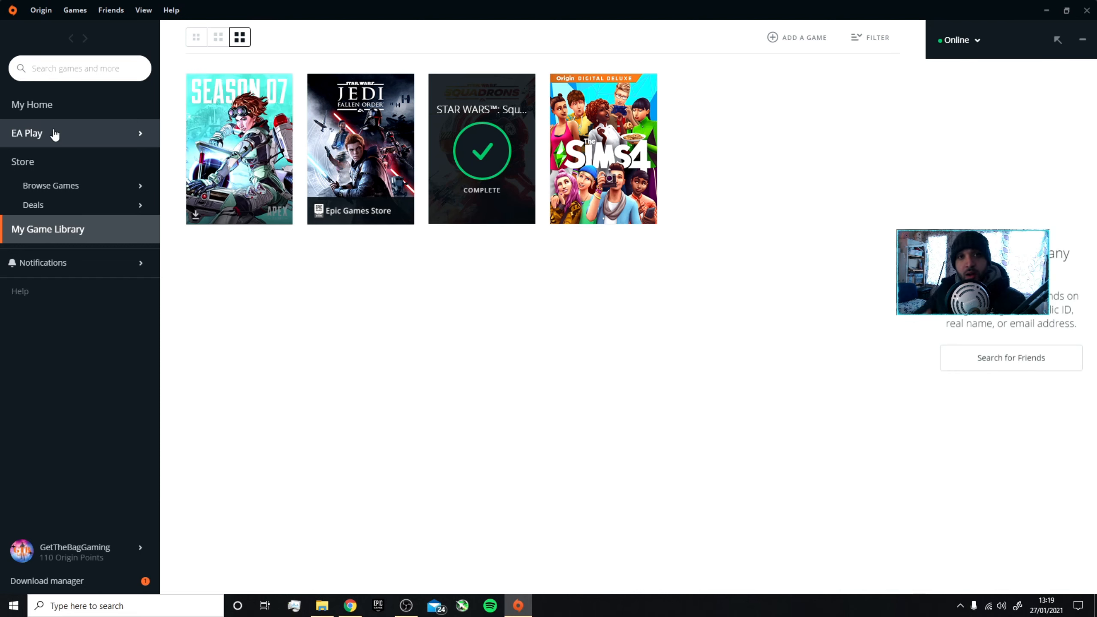
double_click(482, 148)
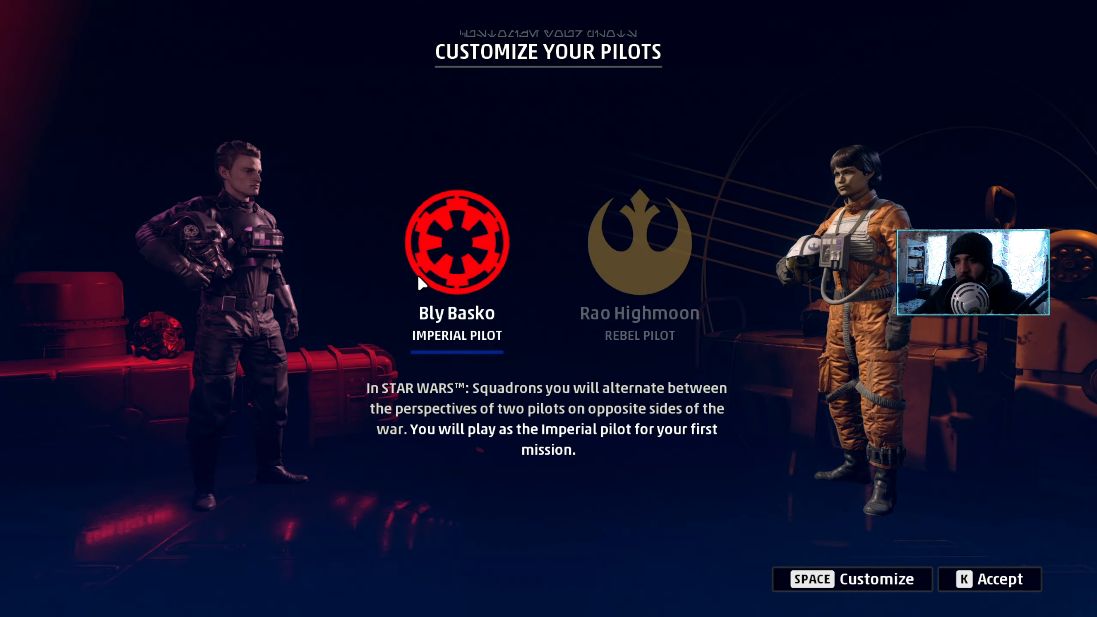
Select the Rebel emblem to highlight pilot Rao Highmoon.
click(638, 243)
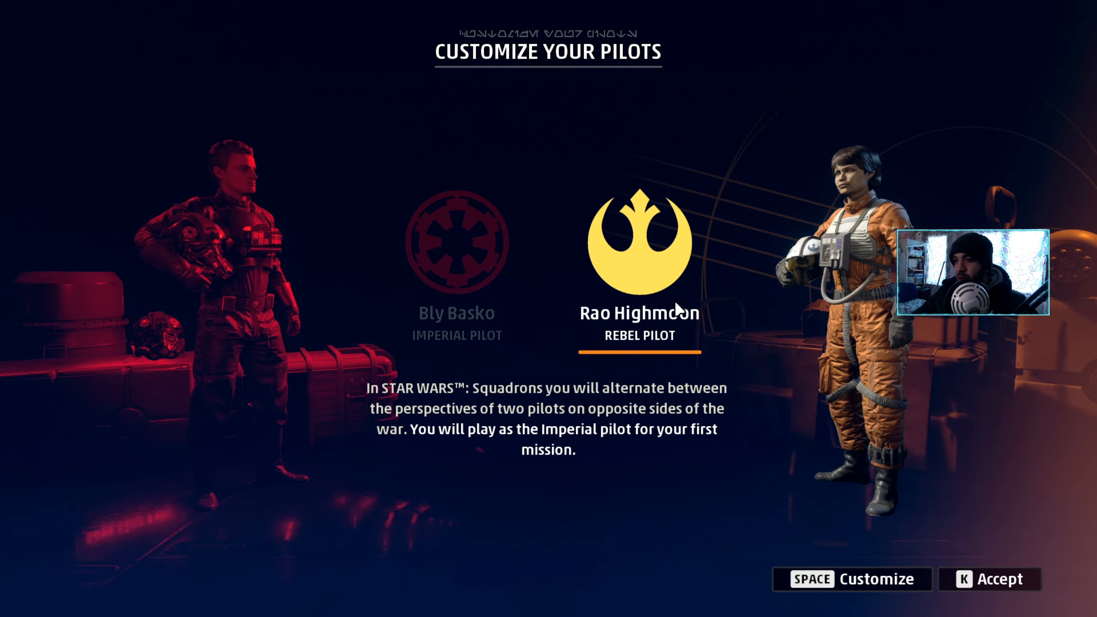